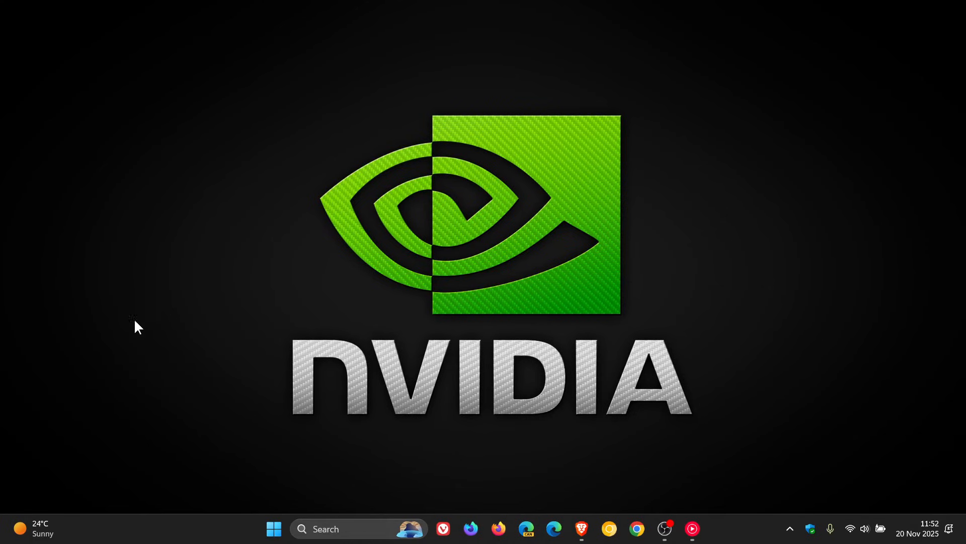
pyautogui.moveTo(787, 247)
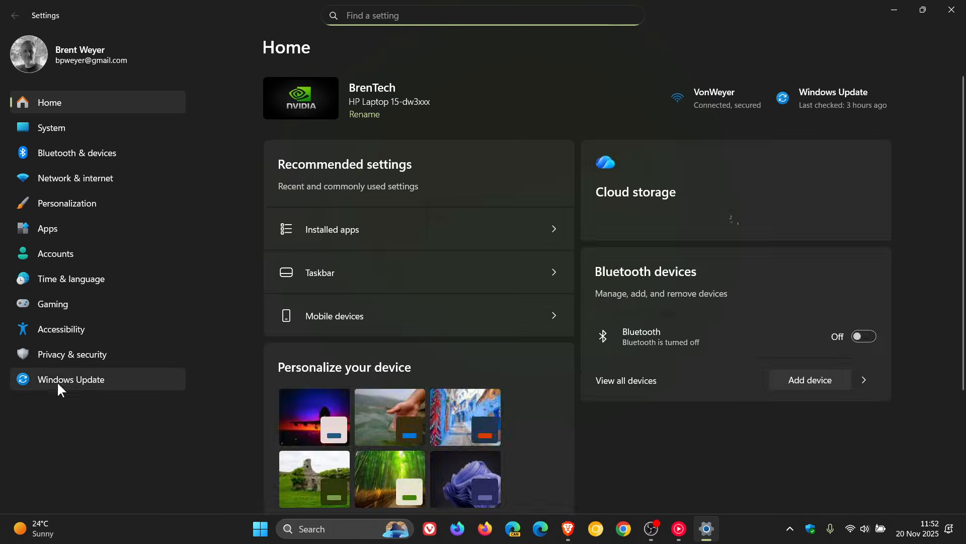
# Go to the Windows Update page in Settings
pyautogui.click(70, 379)
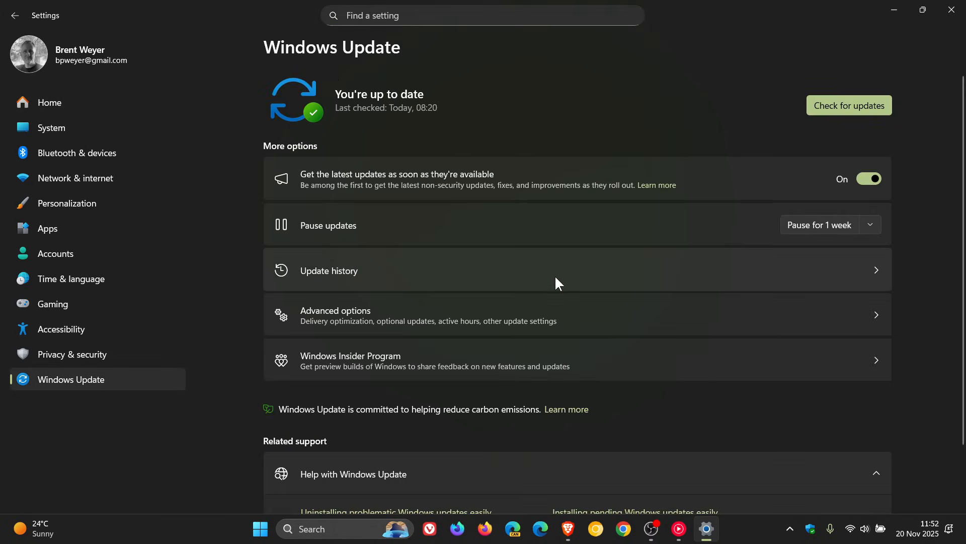
# Show the Update history and mark the October cumulative update KB5066835
pyautogui.click(328, 270)
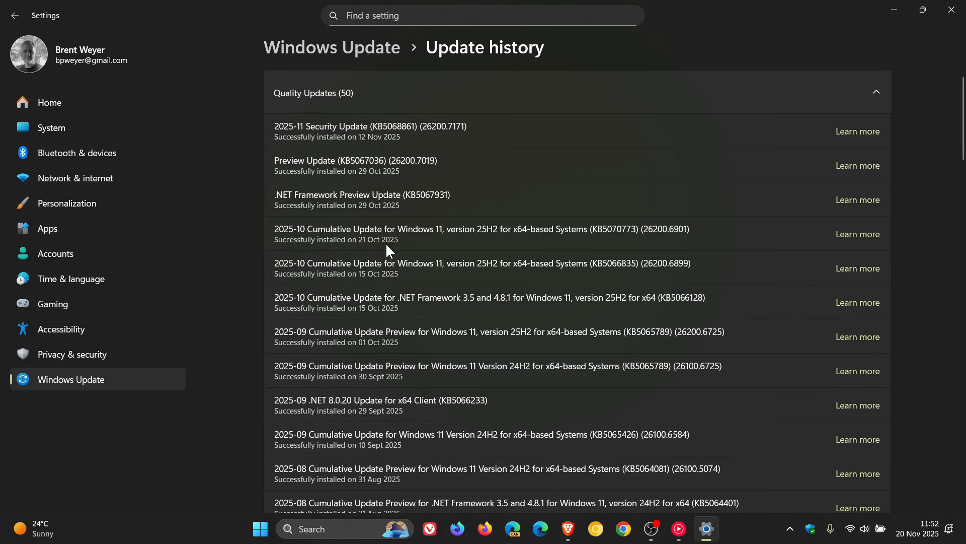
pyautogui.moveTo(509, 292)
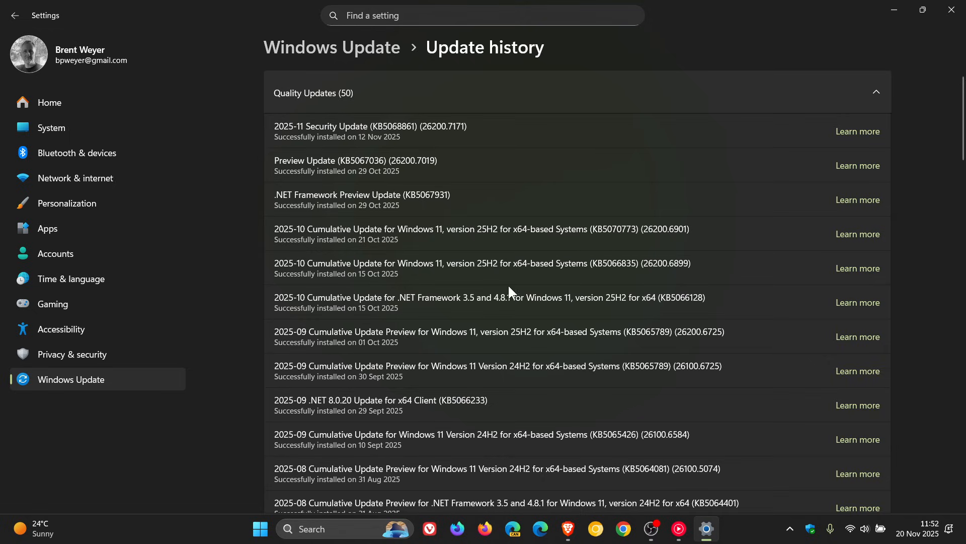
pyautogui.doubleClick(614, 263)
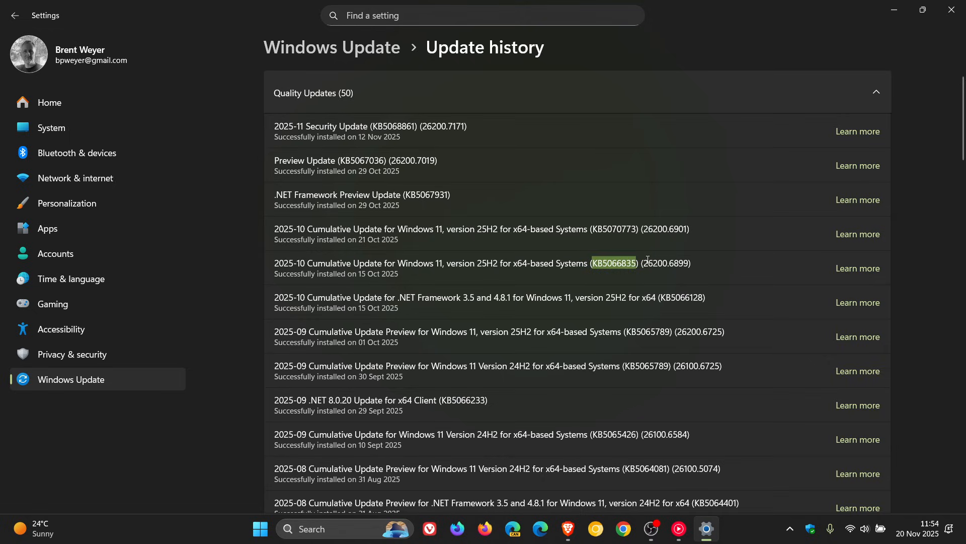
pyautogui.moveTo(612, 260)
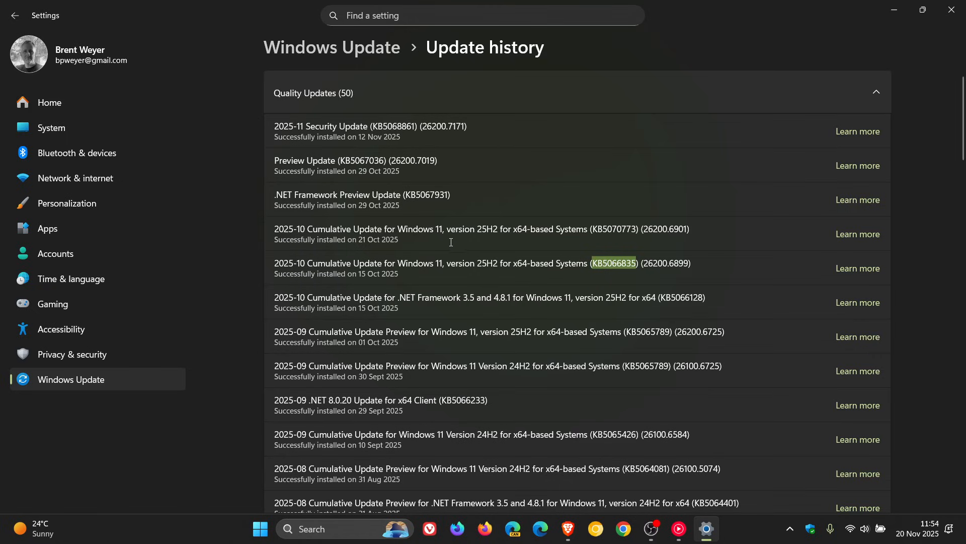
pyautogui.moveTo(423, 217)
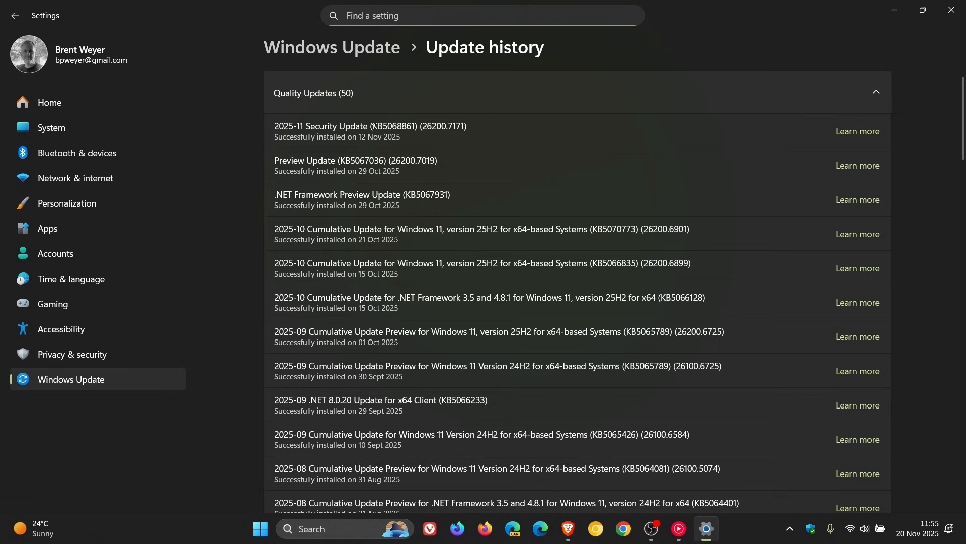
# Mark the November security update KB5068861 in the update history list
pyautogui.doubleClick(388, 127)
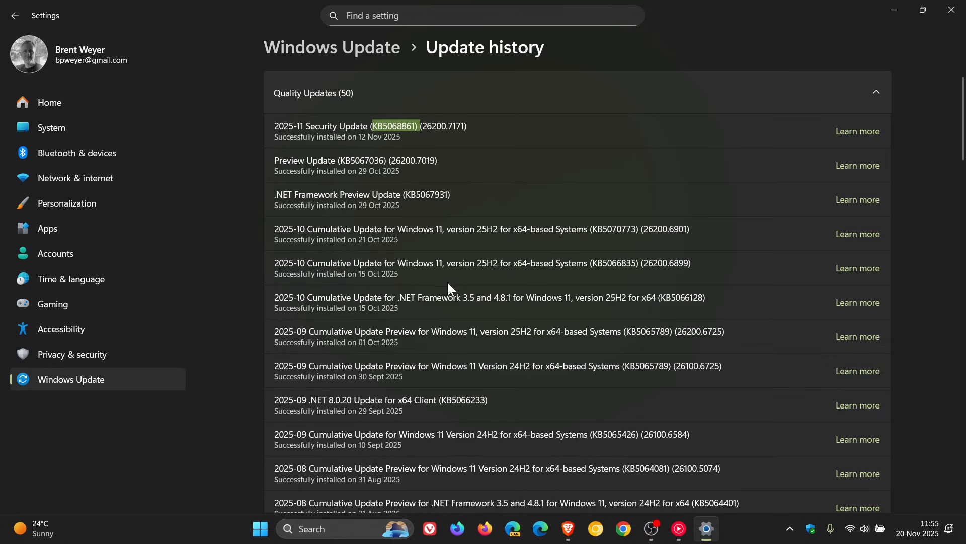
pyautogui.moveTo(578, 240)
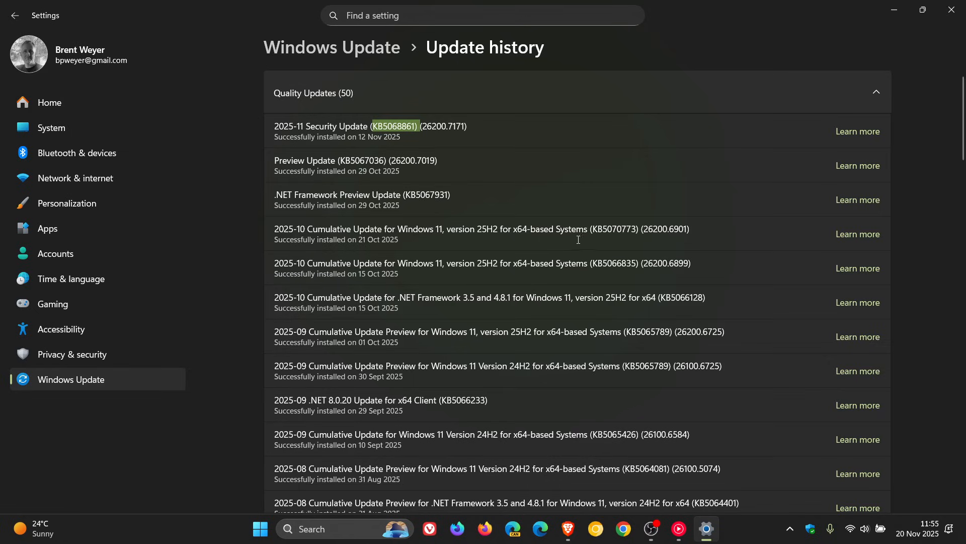
pyautogui.moveTo(593, 220)
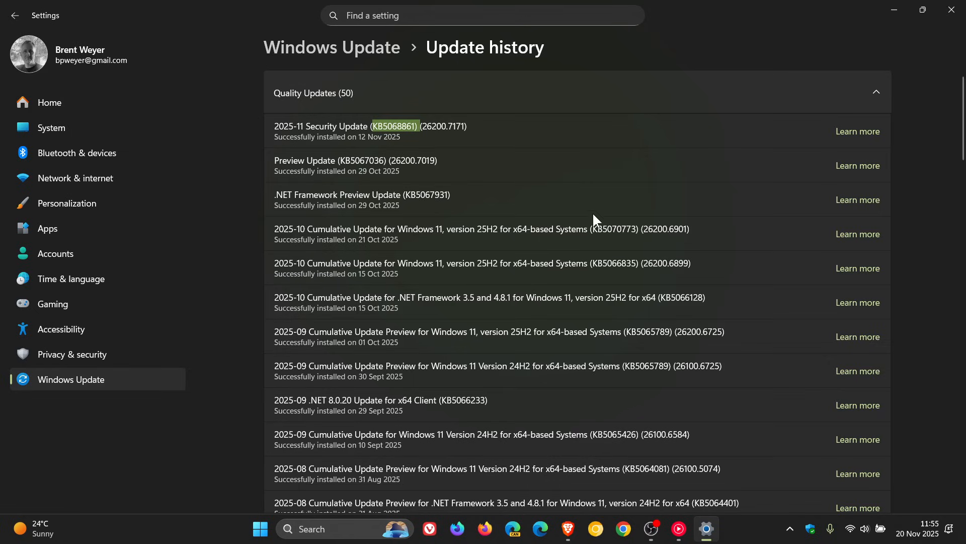
pyautogui.moveTo(390, 153)
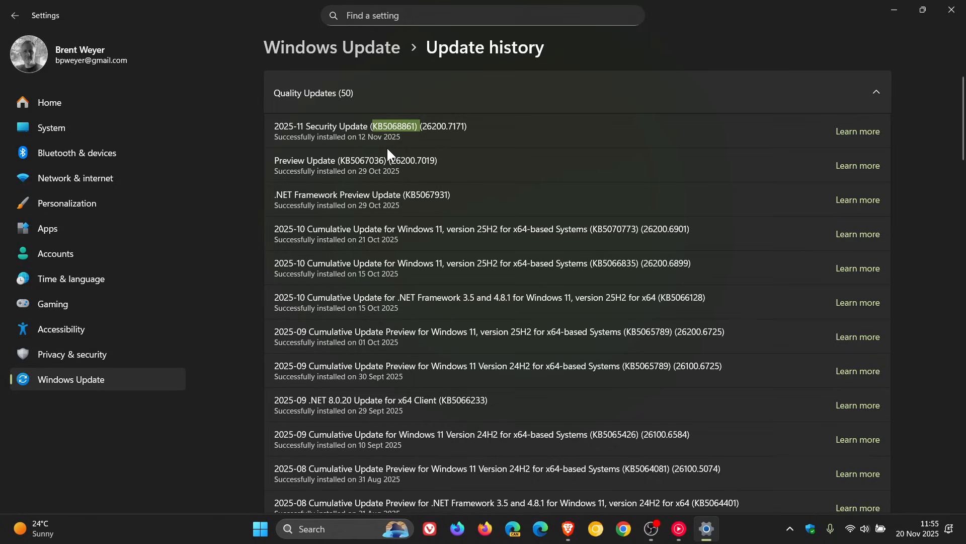
pyautogui.moveTo(419, 156)
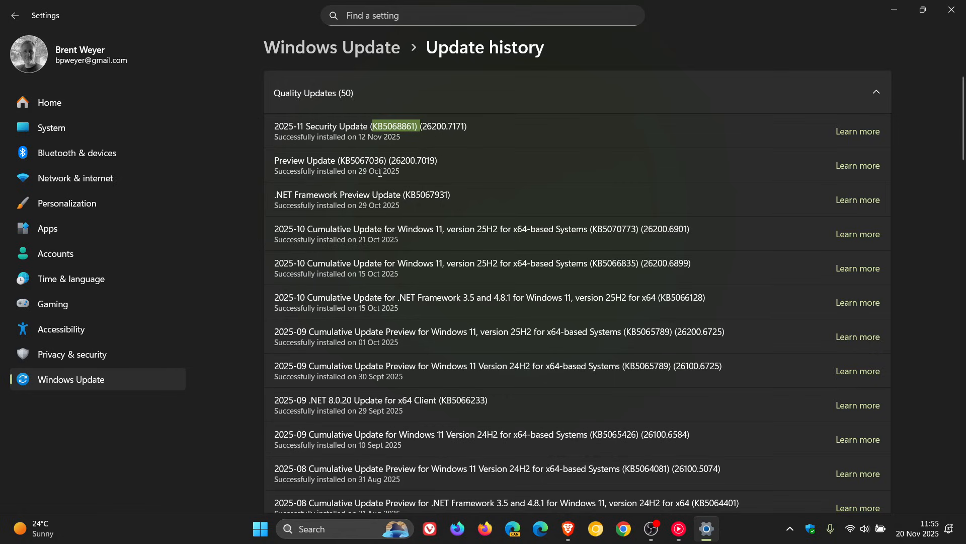
pyautogui.moveTo(404, 156)
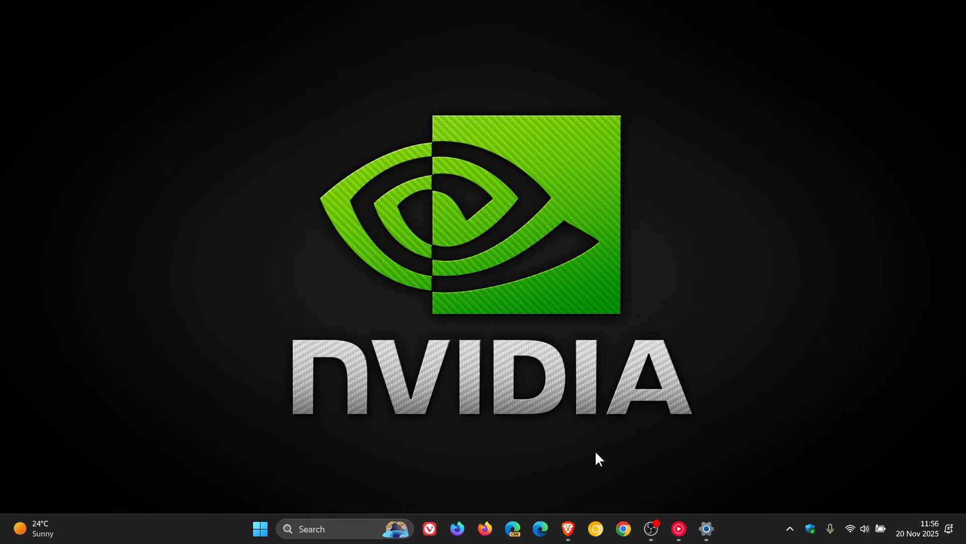
# Bring up the NVIDIA GeForce Hotfix Display Driver 581.94 support article in the browser
pyautogui.click(567, 528)
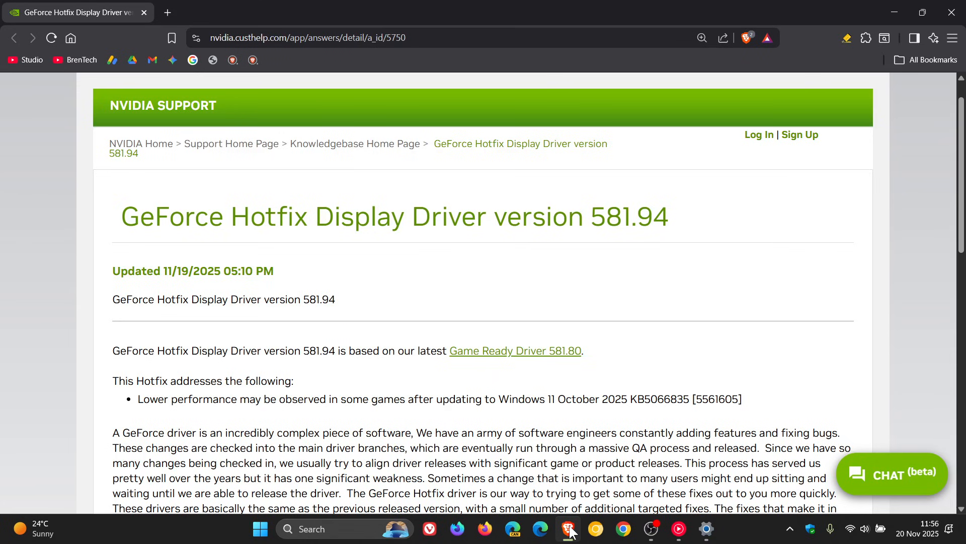
pyautogui.moveTo(741, 208)
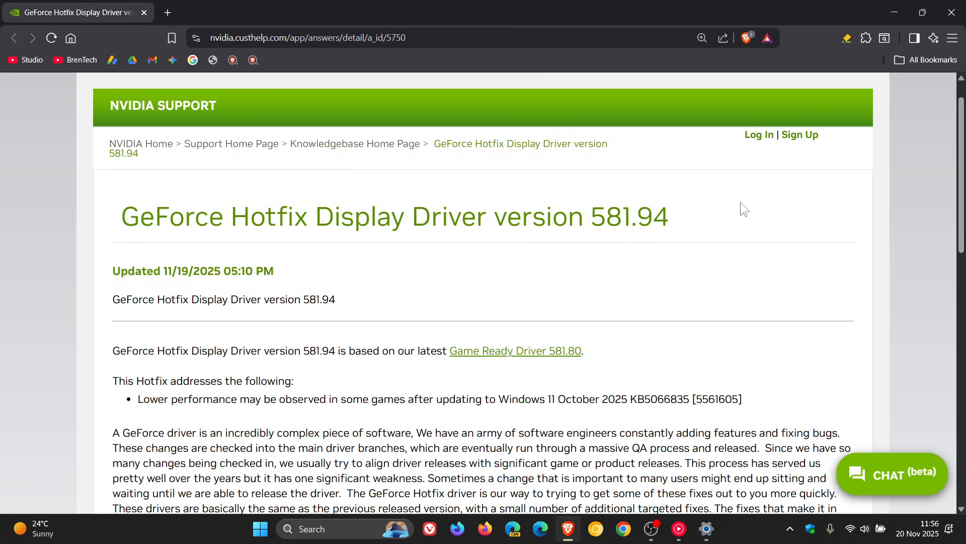
pyautogui.moveTo(737, 254)
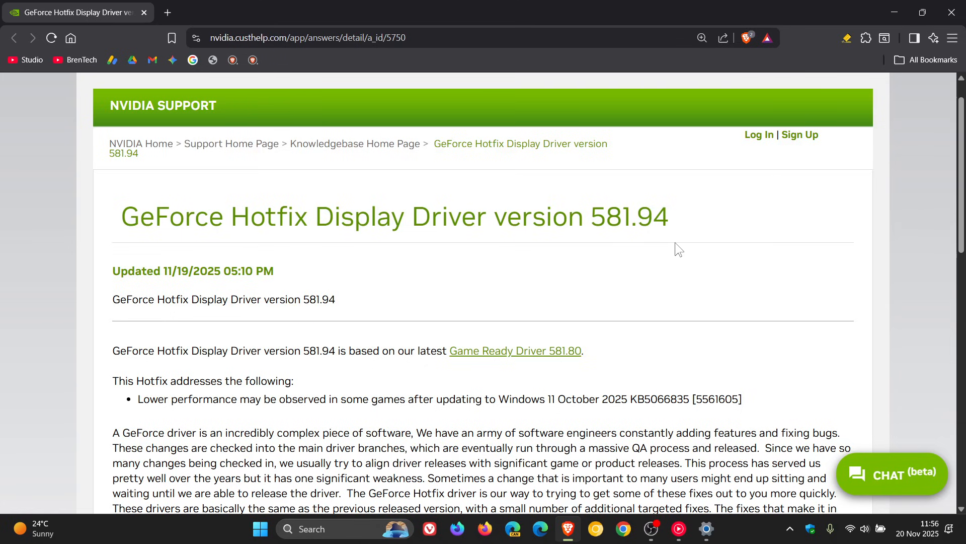
pyautogui.moveTo(299, 267)
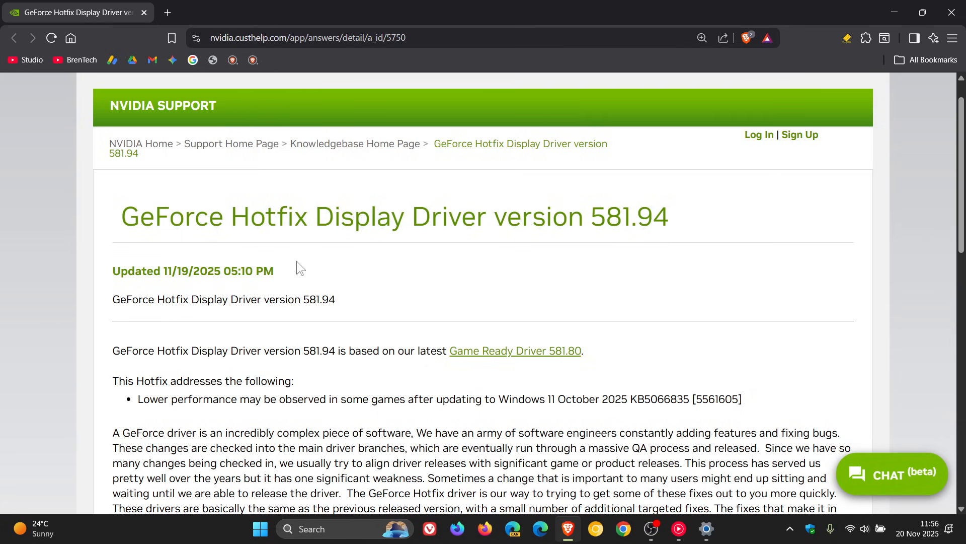
pyautogui.moveTo(301, 386)
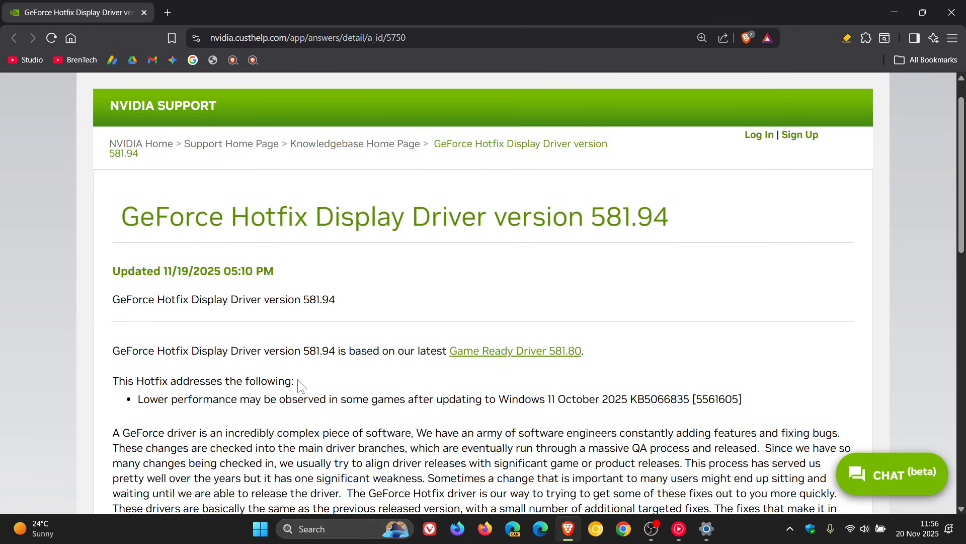
# Highlight the note about lower game performance after the Windows 11 KB5066835 update
pyautogui.doubleClick(152, 399)
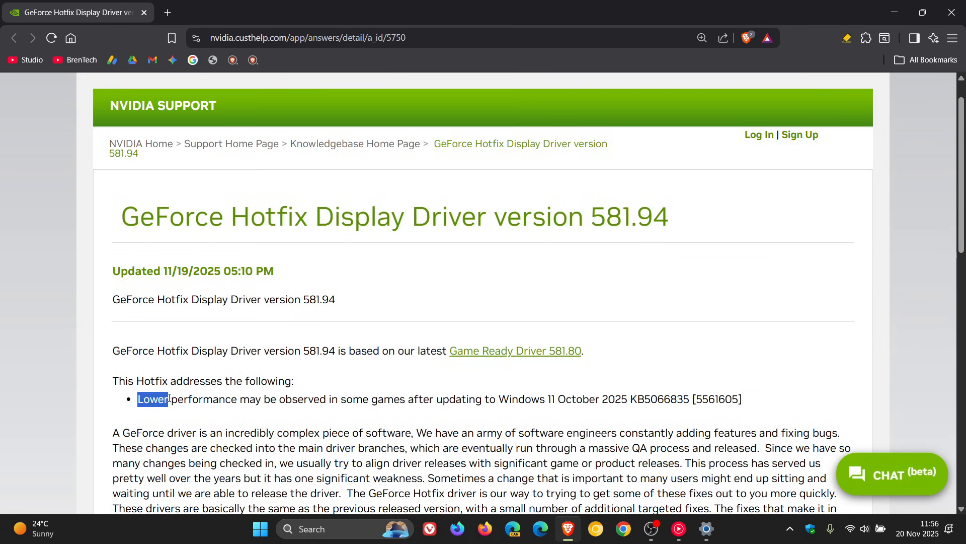
pyautogui.moveTo(137, 399); pyautogui.dragTo(278, 398)
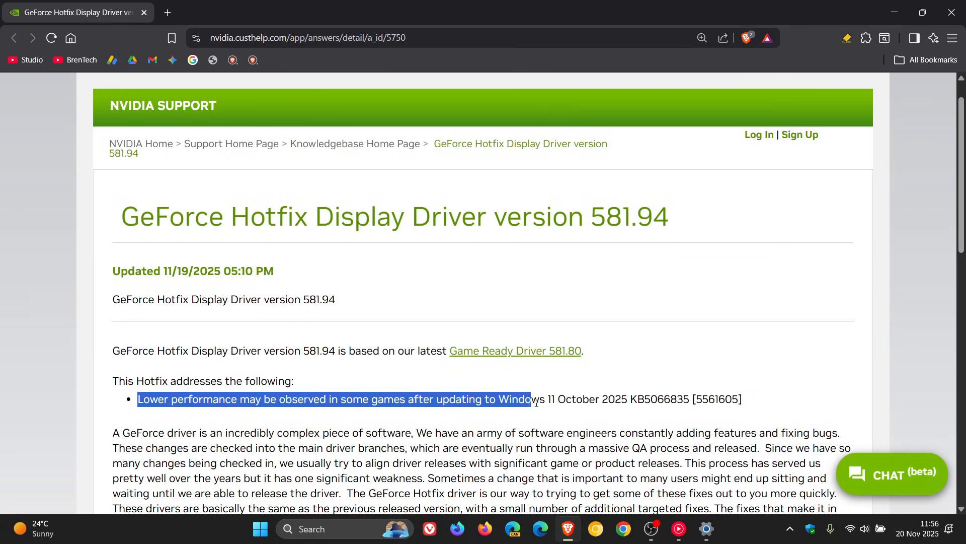
pyautogui.moveTo(530, 399); pyautogui.dragTo(603, 399)
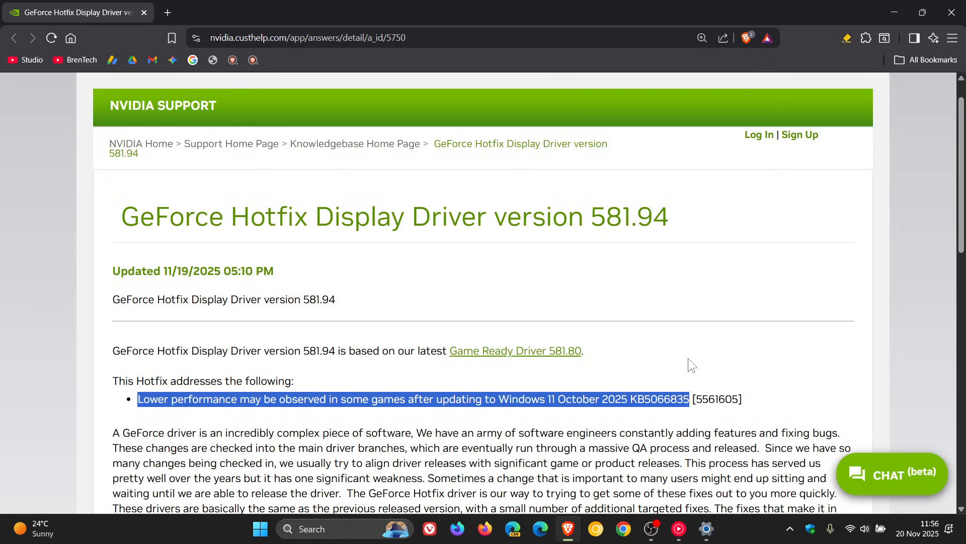
pyautogui.moveTo(716, 306)
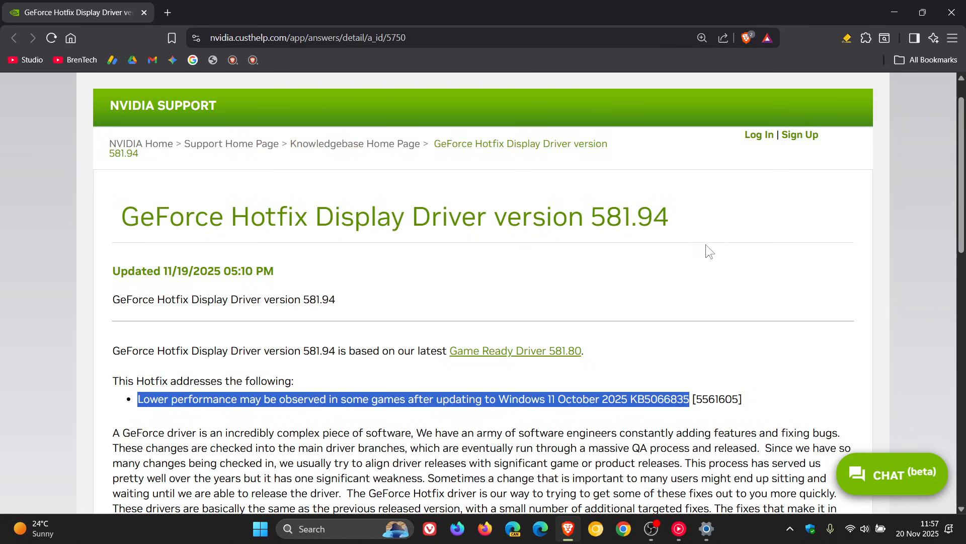
pyautogui.moveTo(510, 346)
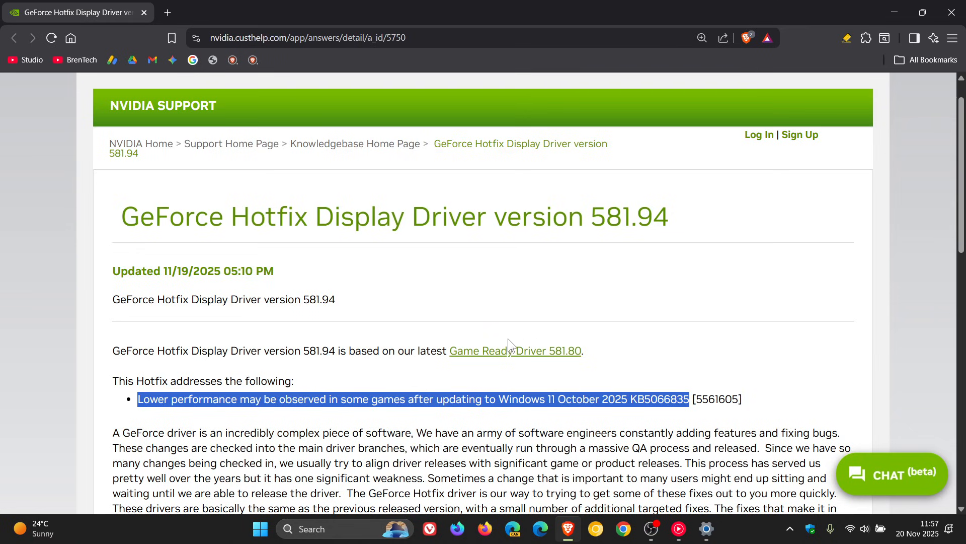
pyautogui.moveTo(739, 271)
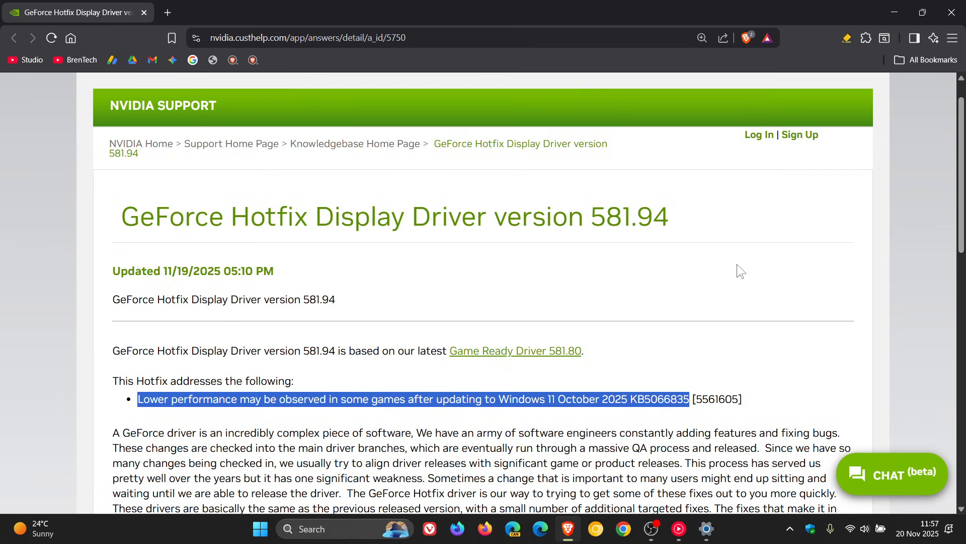
pyautogui.scroll(-3)
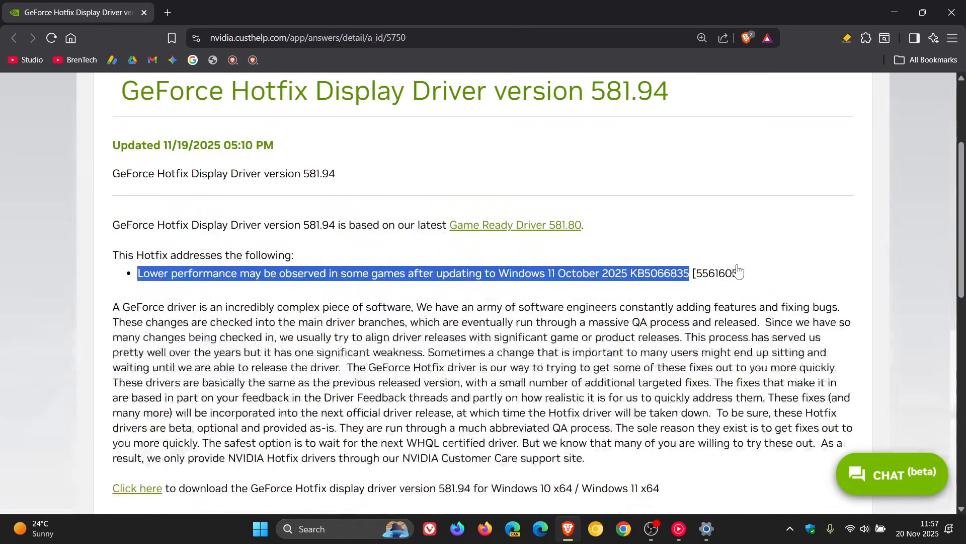
pyautogui.moveTo(738, 272)
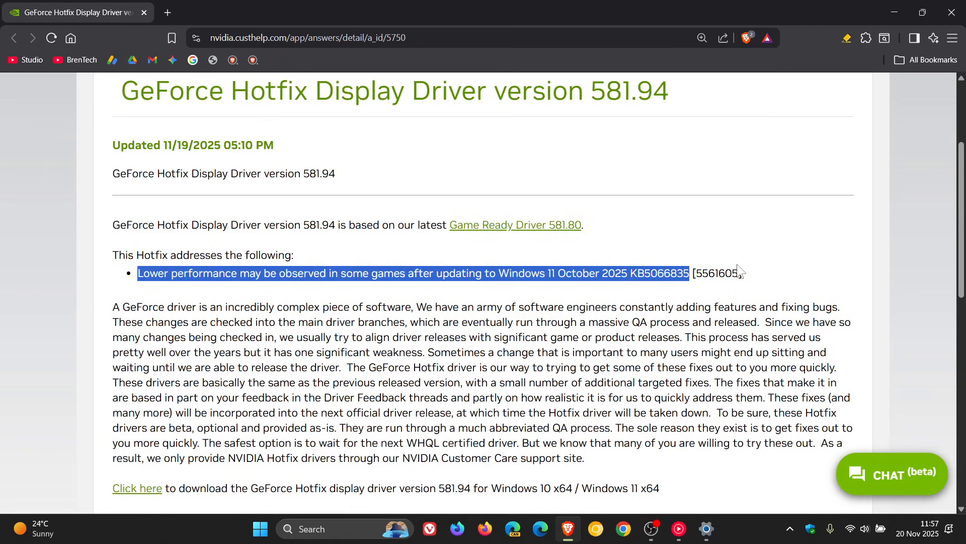
pyautogui.moveTo(705, 239)
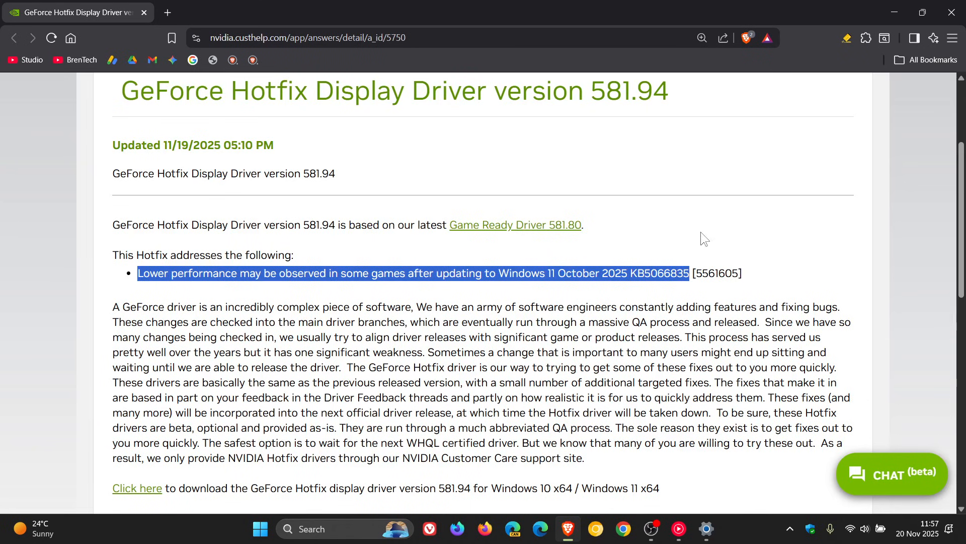
pyautogui.moveTo(642, 159)
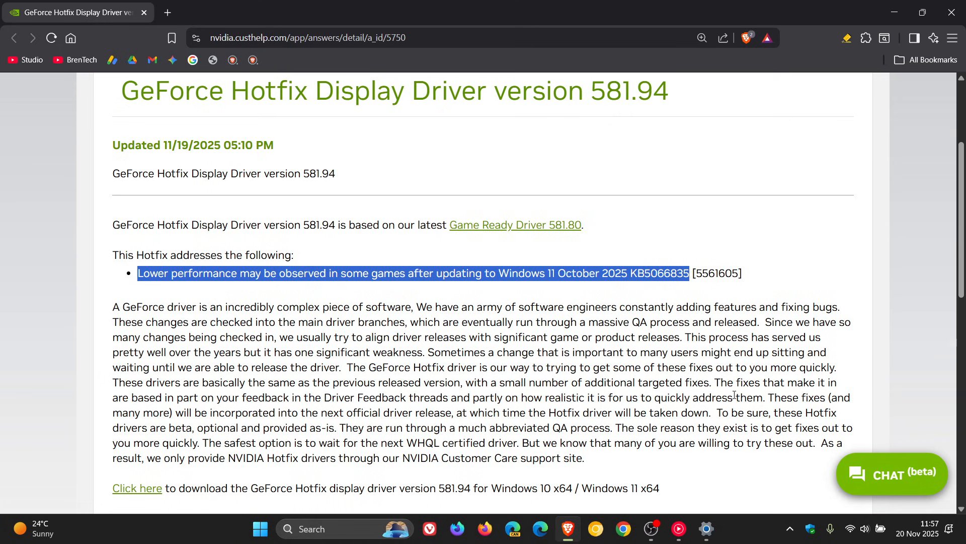
# Return to the Settings update history listing KB5068861 and KB5066835
pyautogui.click(707, 527)
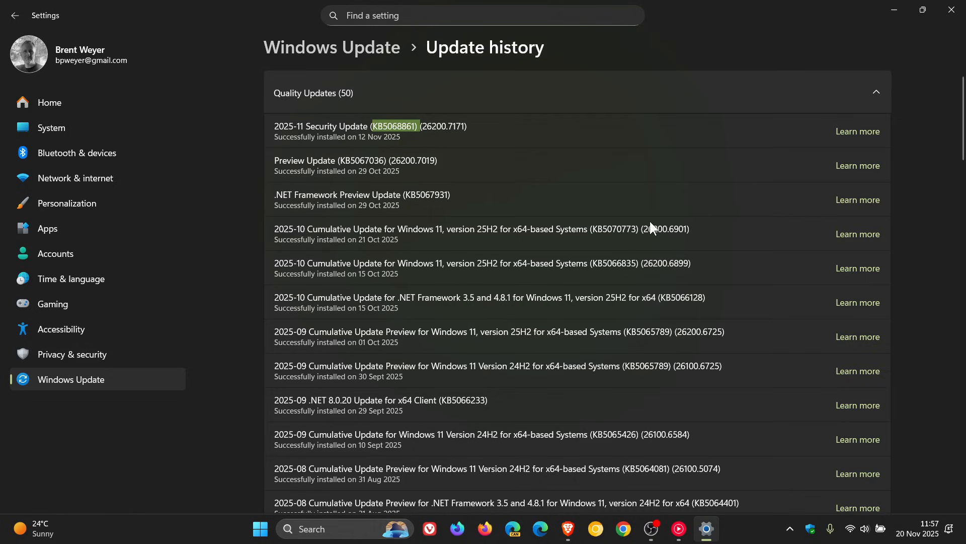
pyautogui.moveTo(626, 205)
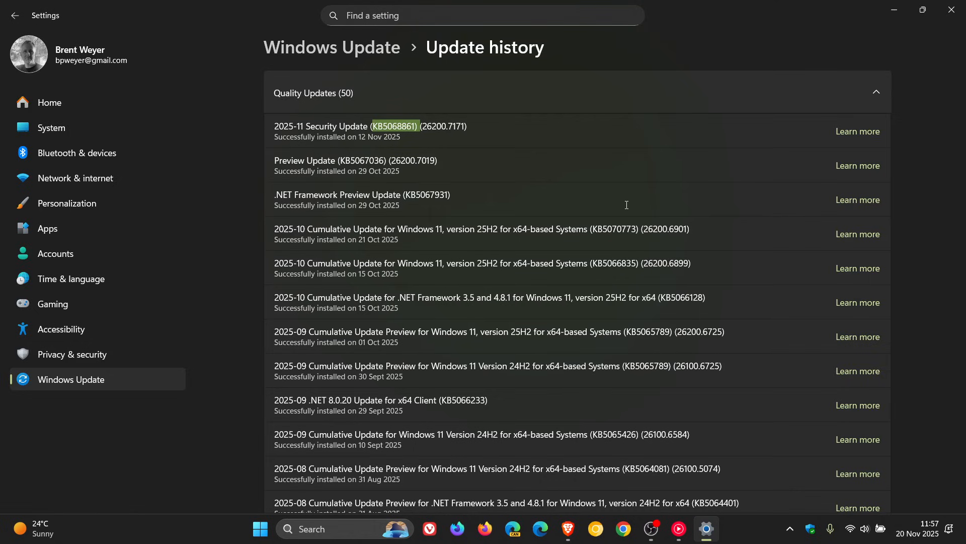
pyautogui.moveTo(802, 75)
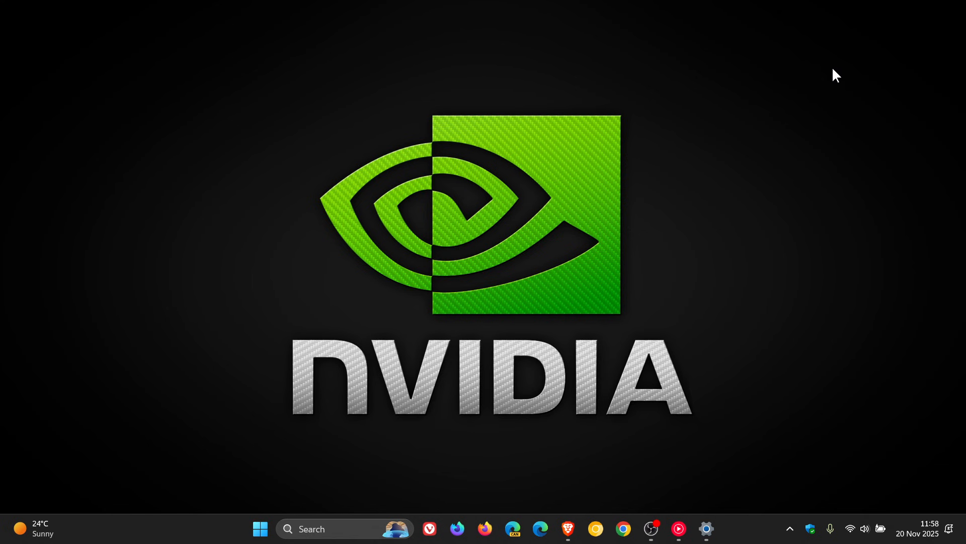
pyautogui.moveTo(629, 236)
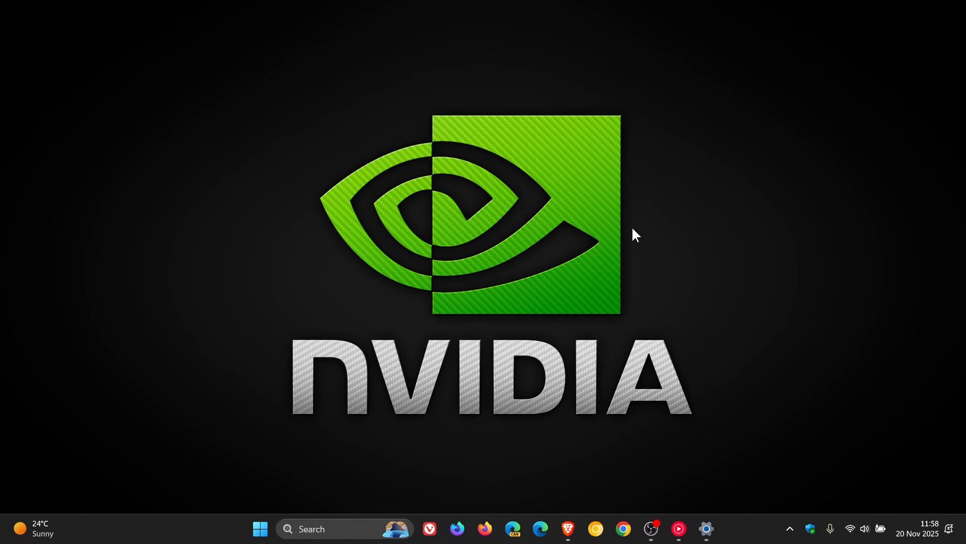
pyautogui.moveTo(644, 300)
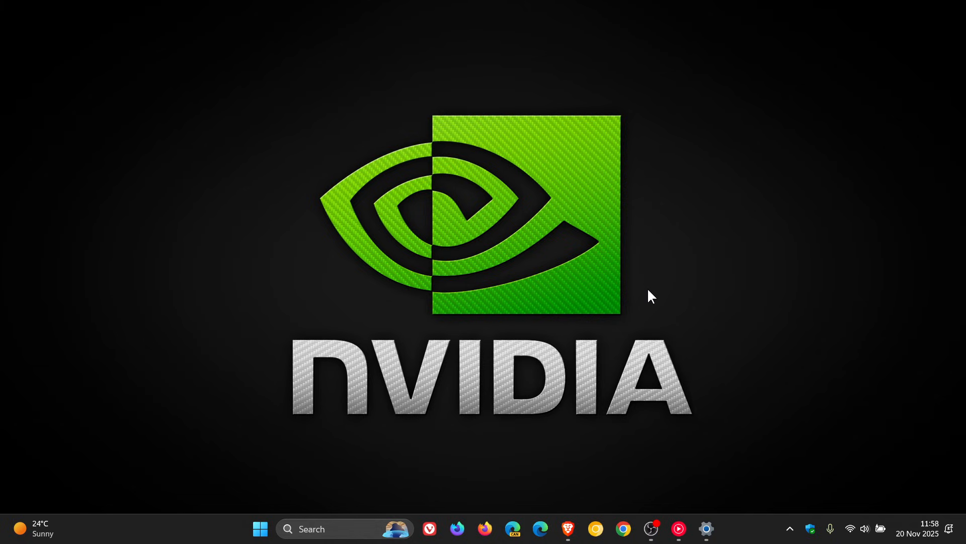